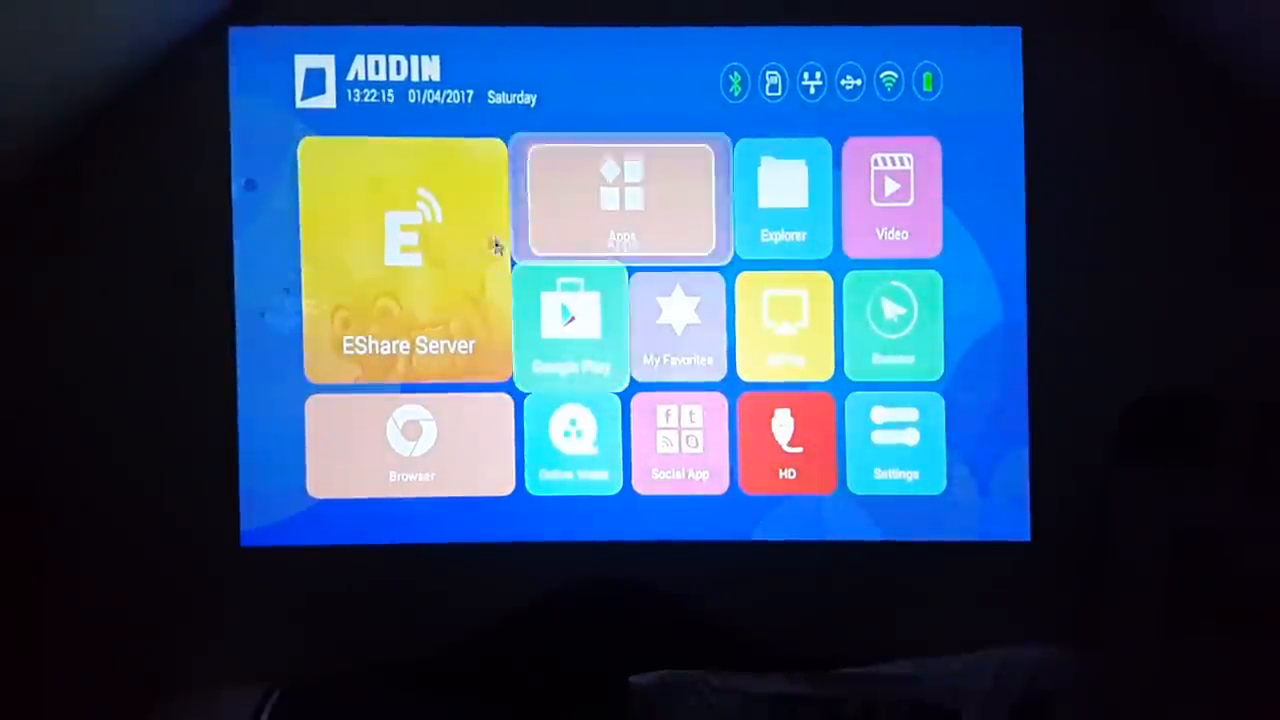
Step: Launch the Browser app from the full apps grid on the AODIN home screen
{"action": "left_click", "coordinate": [622, 198]}
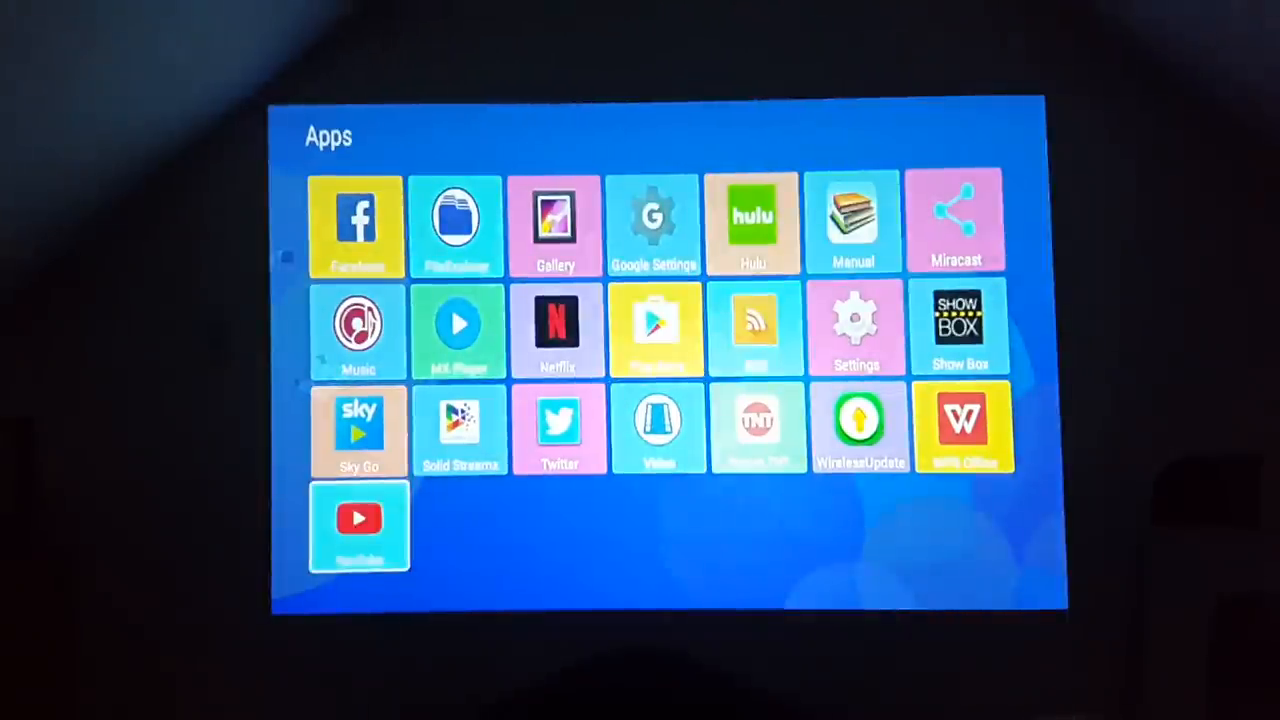
{"action": "scroll", "scroll_direction": "down", "scroll_amount": 3}
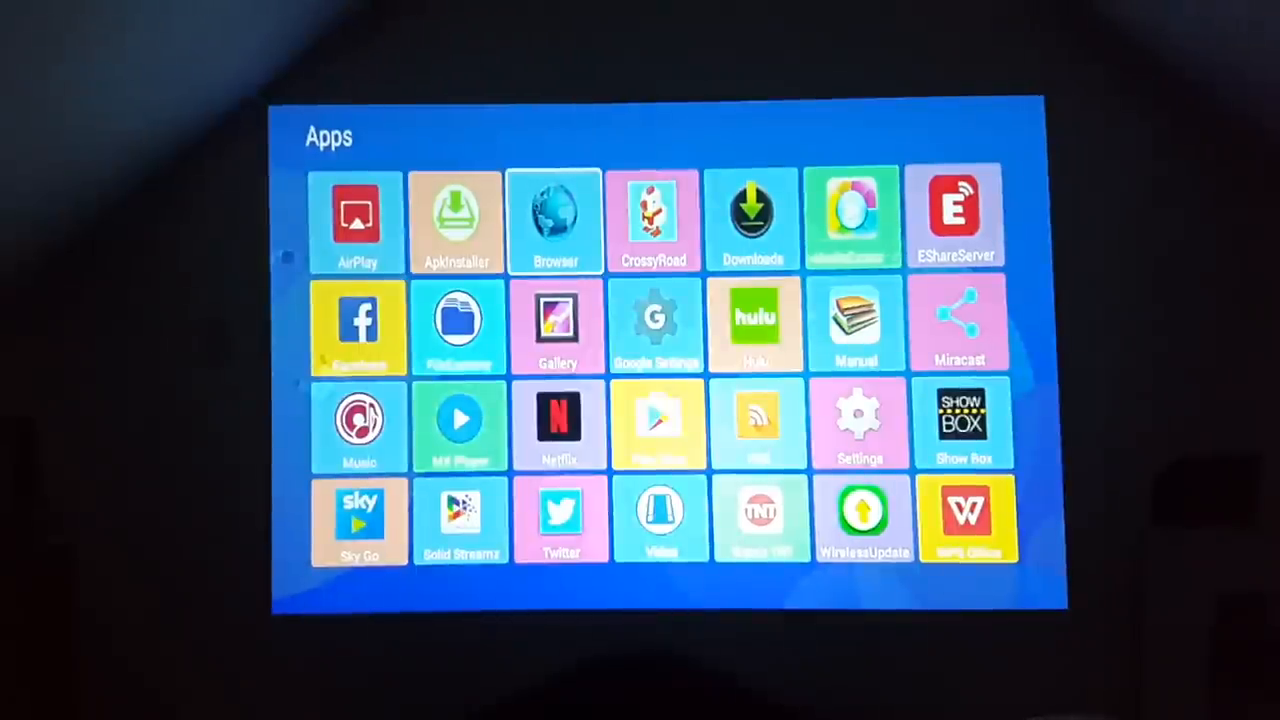
{"action": "left_click", "coordinate": [652, 216]}
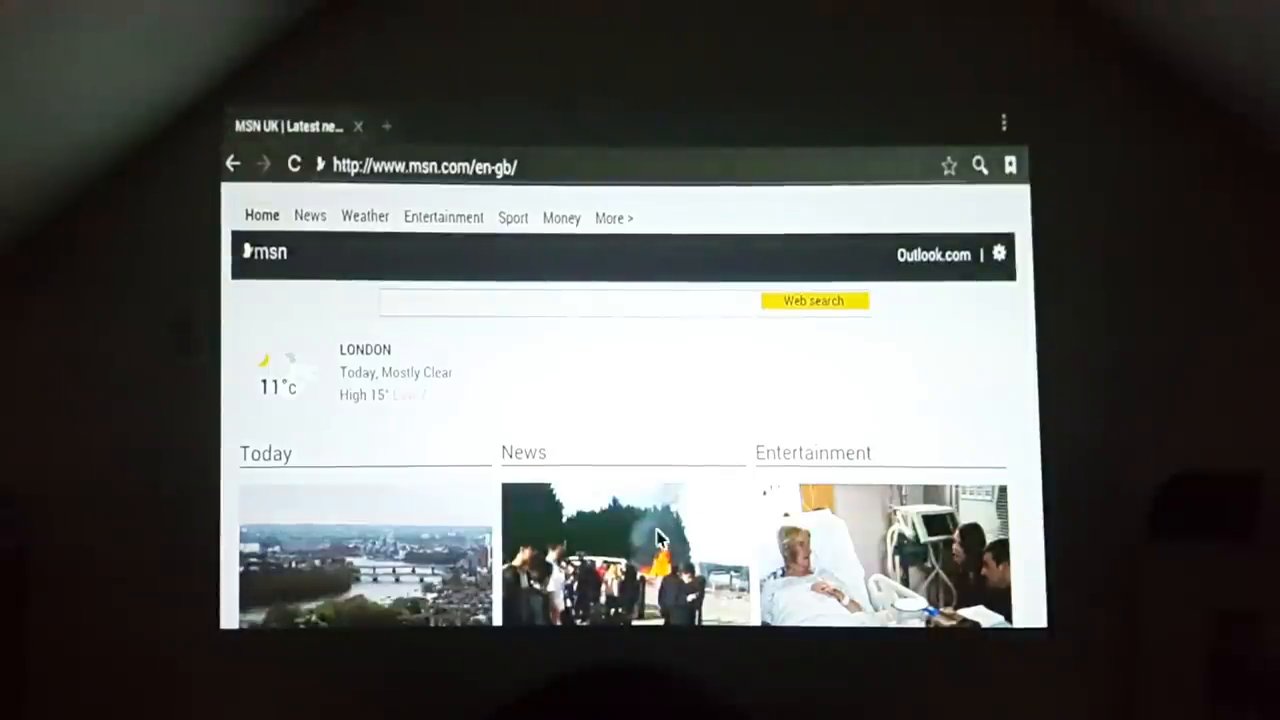
Step: Scroll down the MSN UK home page to read the news headlines
{"action": "scroll", "scroll_direction": "down", "scroll_amount": 3}
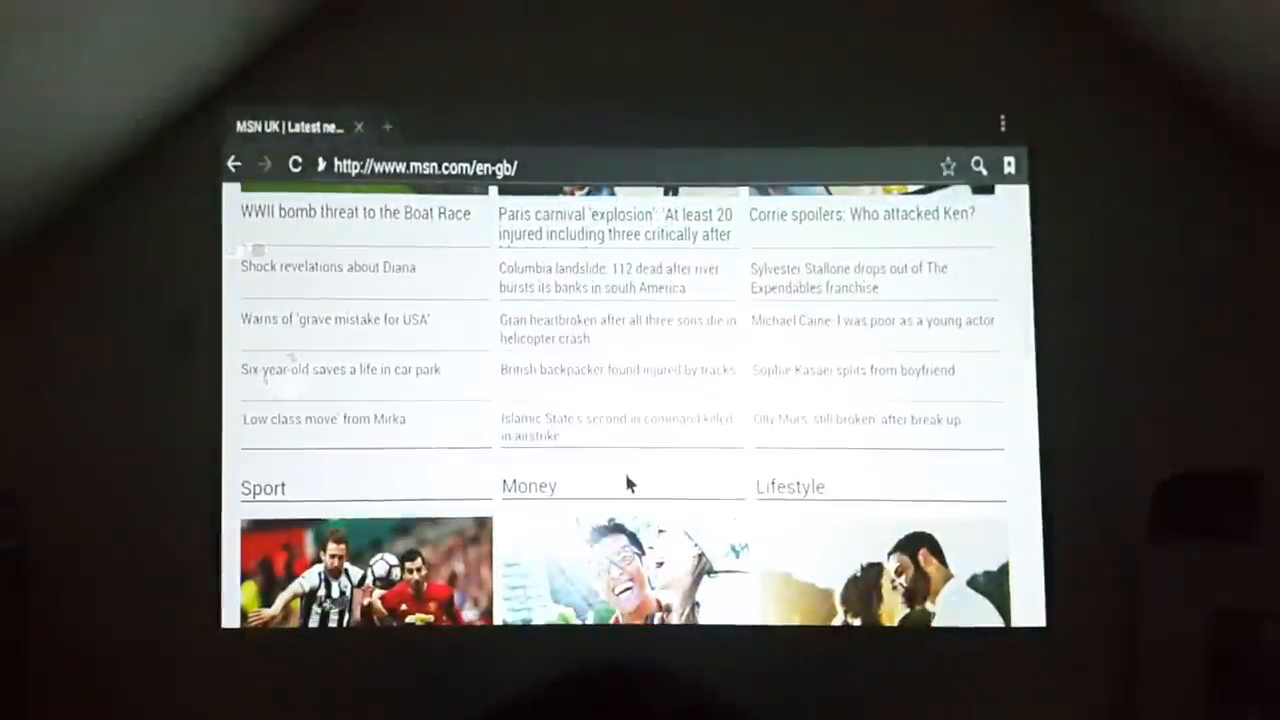
{"action": "scroll", "scroll_direction": "down", "scroll_amount": 3}
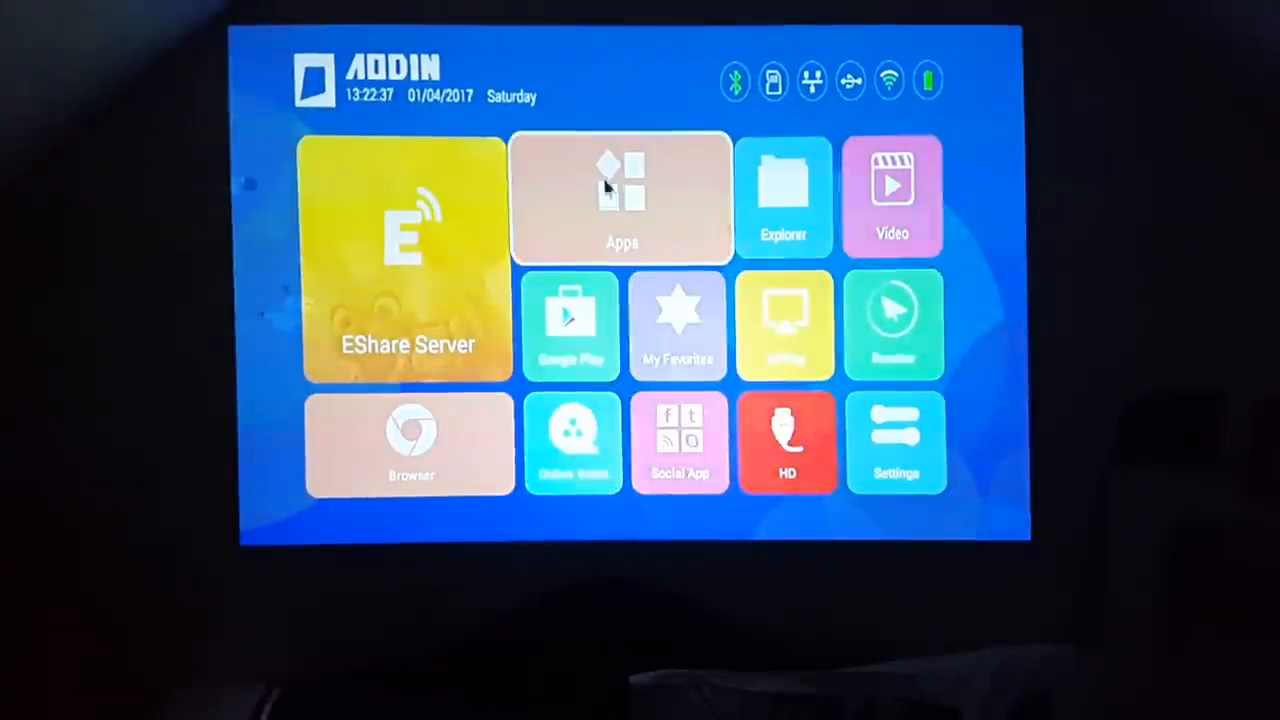
Step: Reopen the apps grid and scroll down to its last row where YouTube sits
{"action": "left_click", "coordinate": [620, 198]}
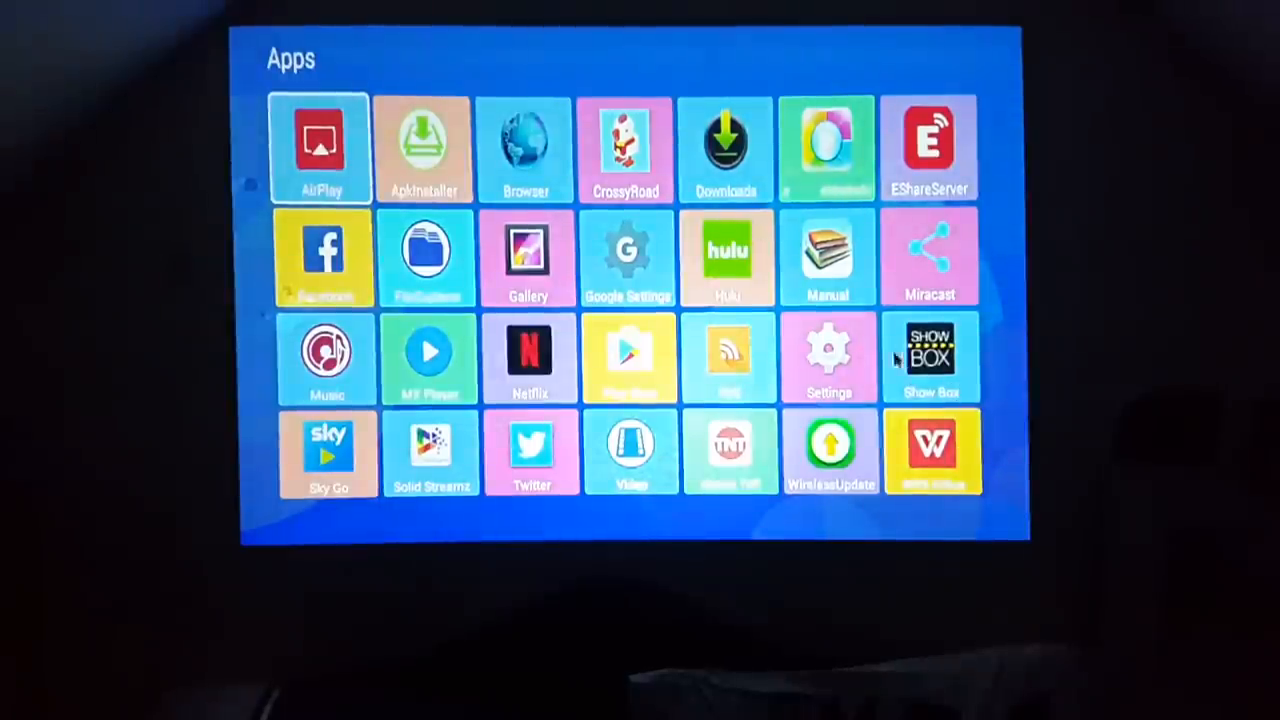
{"action": "scroll", "scroll_direction": "down", "scroll_amount": 3}
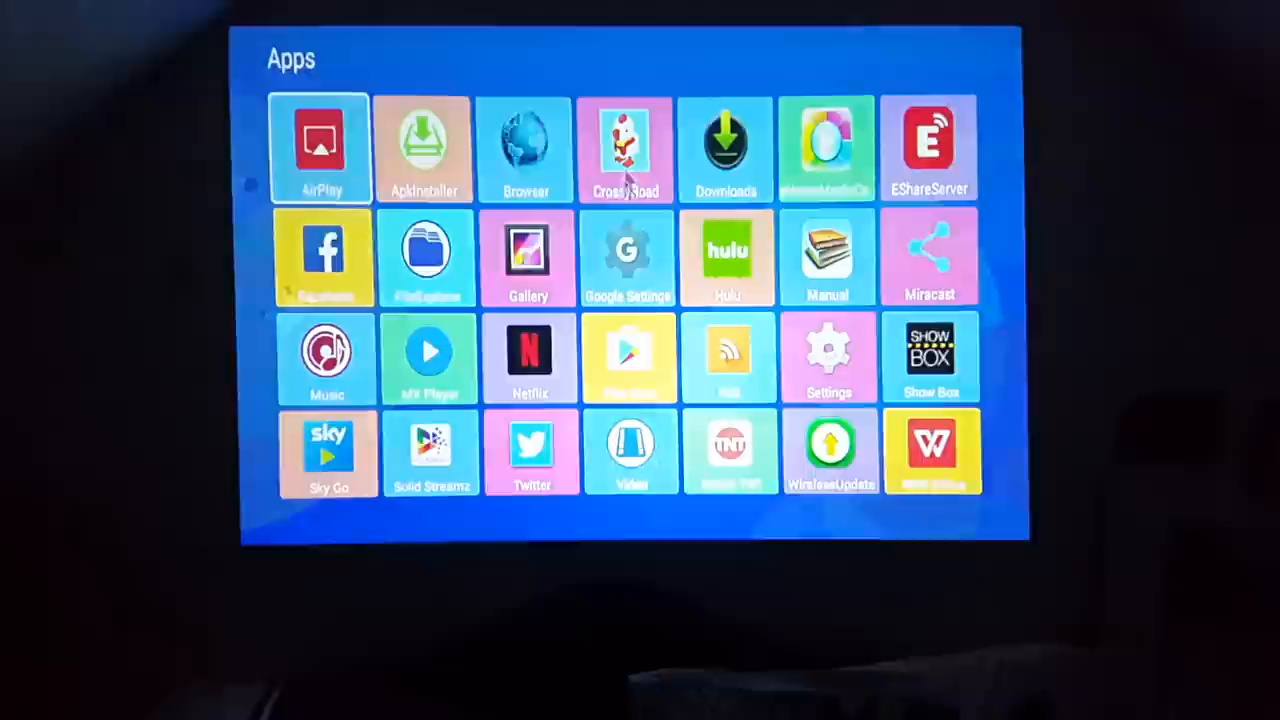
{"action": "scroll", "scroll_direction": "down", "scroll_amount": 3}
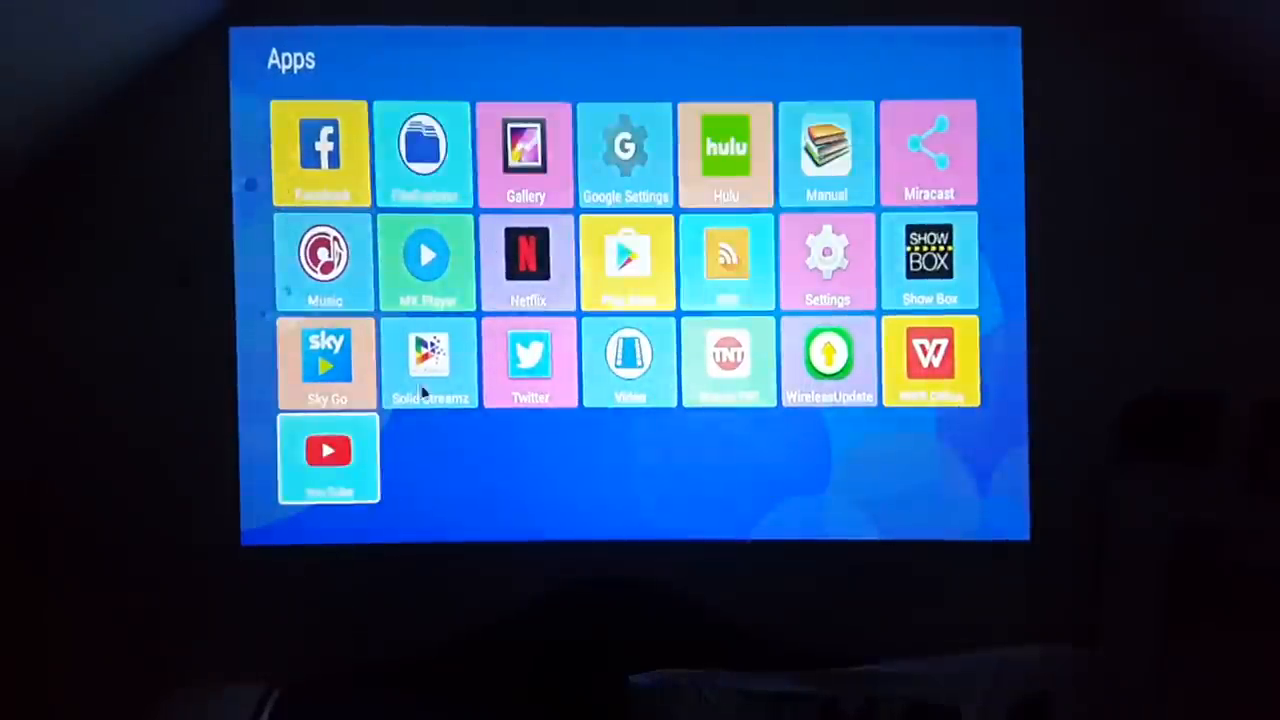
{"action": "mouse_move", "coordinate": [336, 424]}
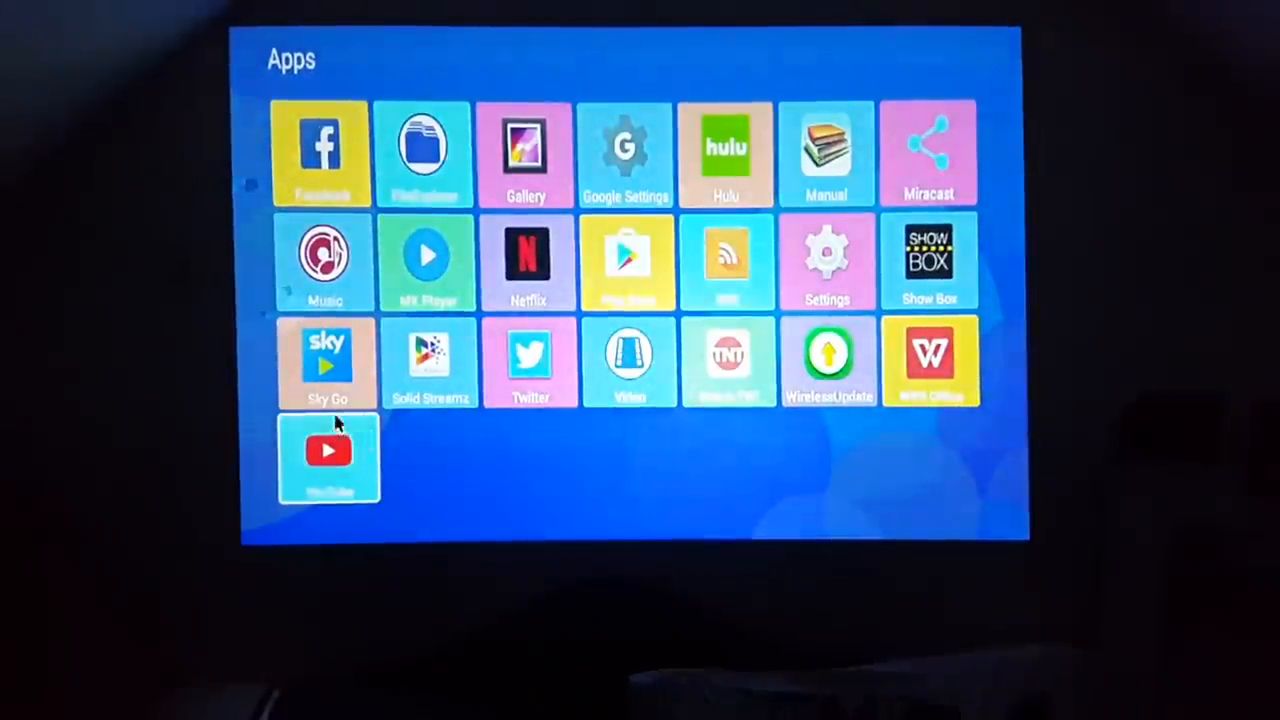
Step: Launch YouTube, then return home and reopen the full apps grid
{"action": "left_click", "coordinate": [328, 456]}
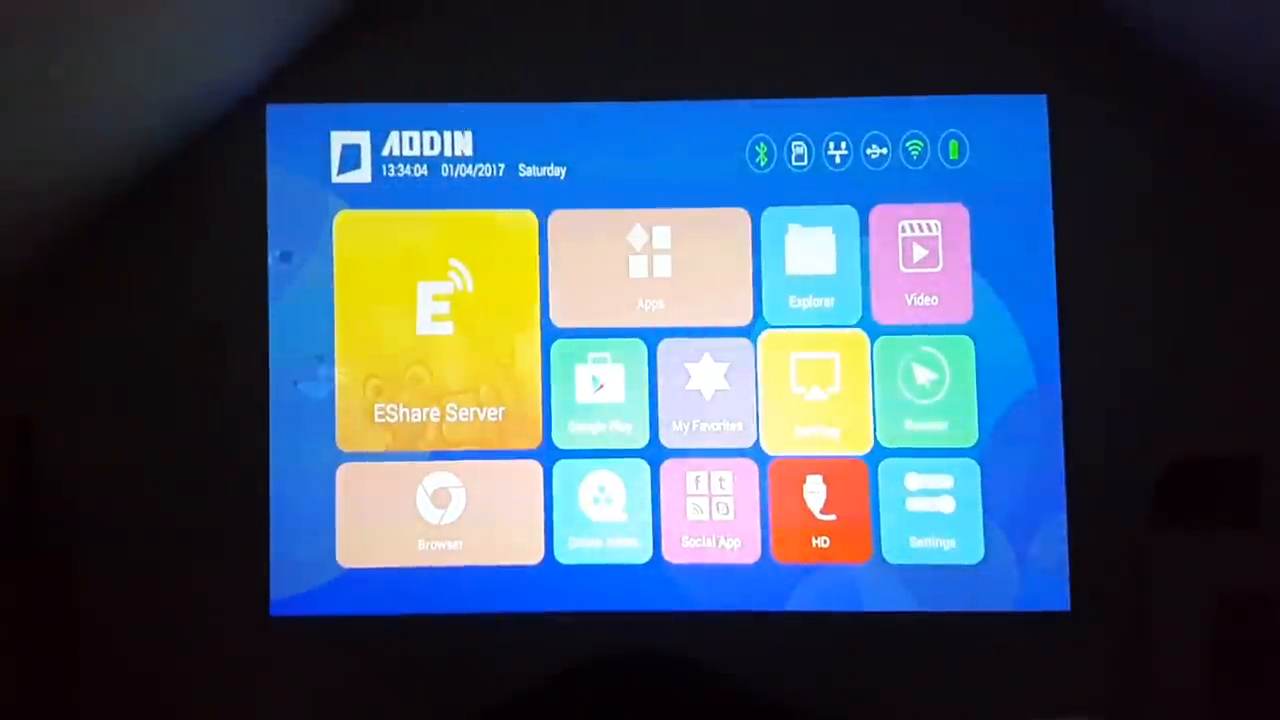
{"action": "left_click", "coordinate": [650, 264]}
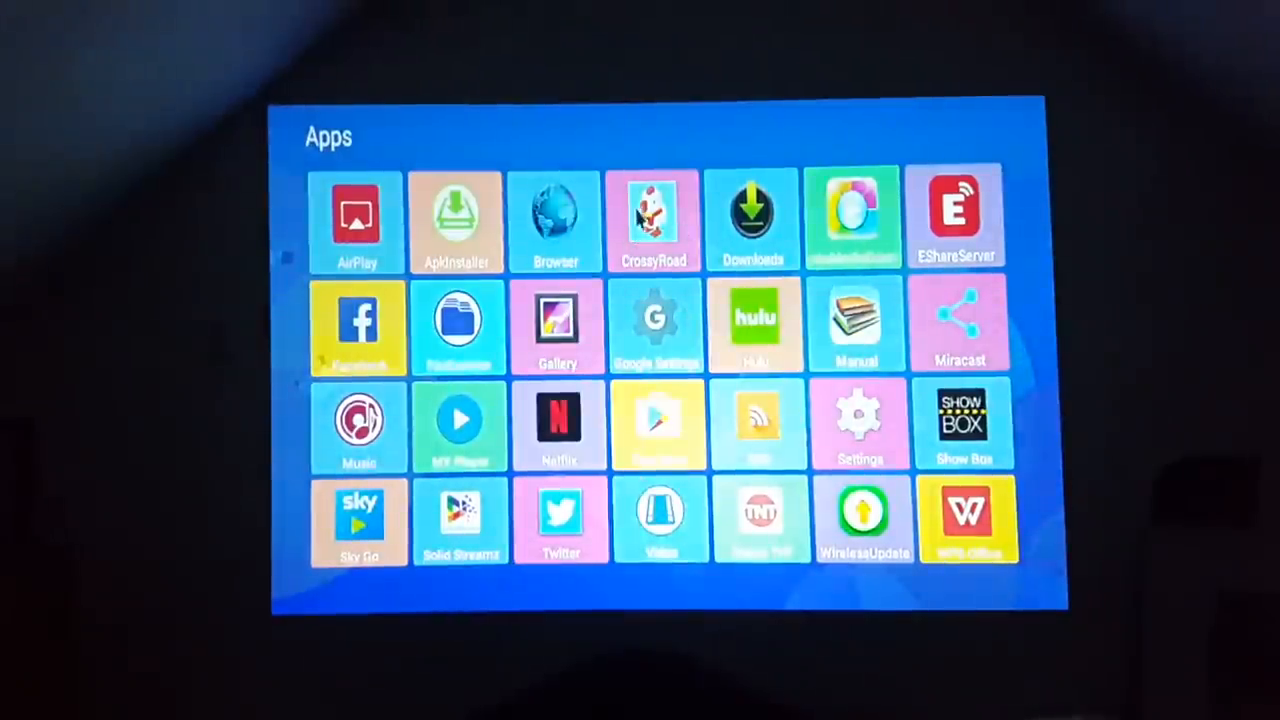
Step: Launch Crossy Road and hop the chicken forward across the roads
{"action": "left_click", "coordinate": [652, 218]}
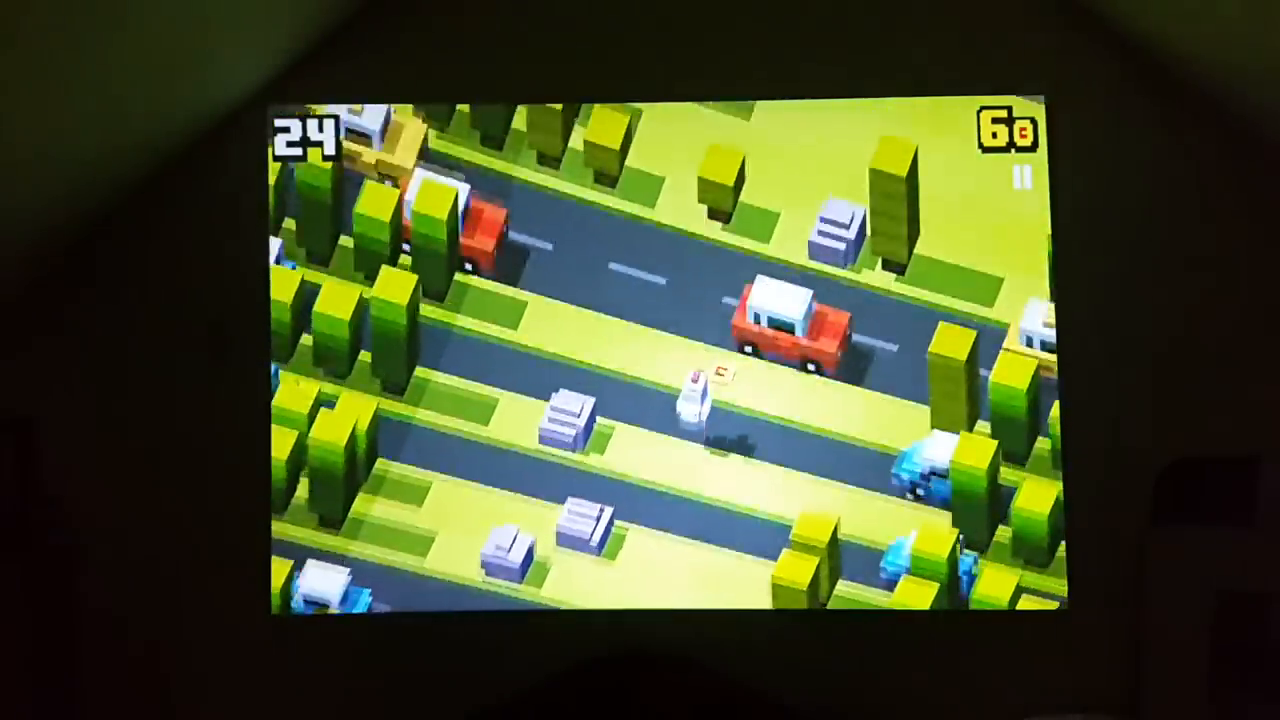
{"action": "key", "text": "ArrowUp"}
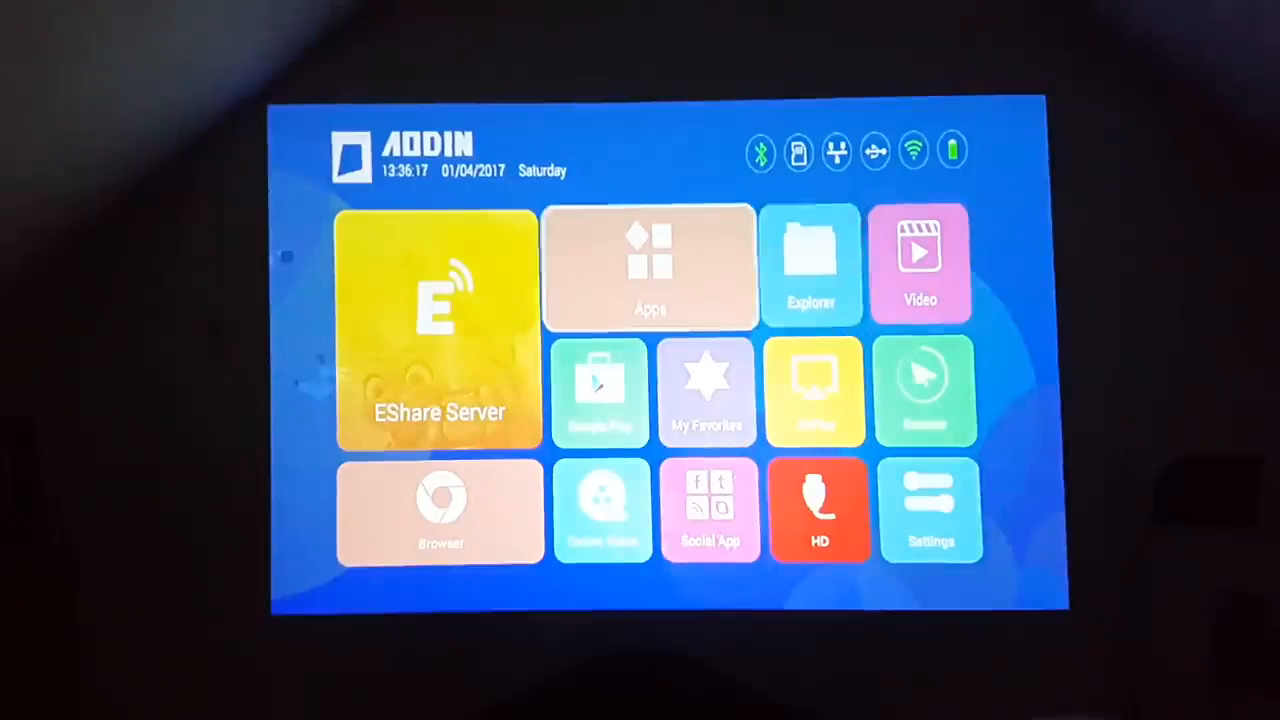
Step: Launch the Google Play Store and scroll its featured games page
{"action": "left_click", "coordinate": [650, 268]}
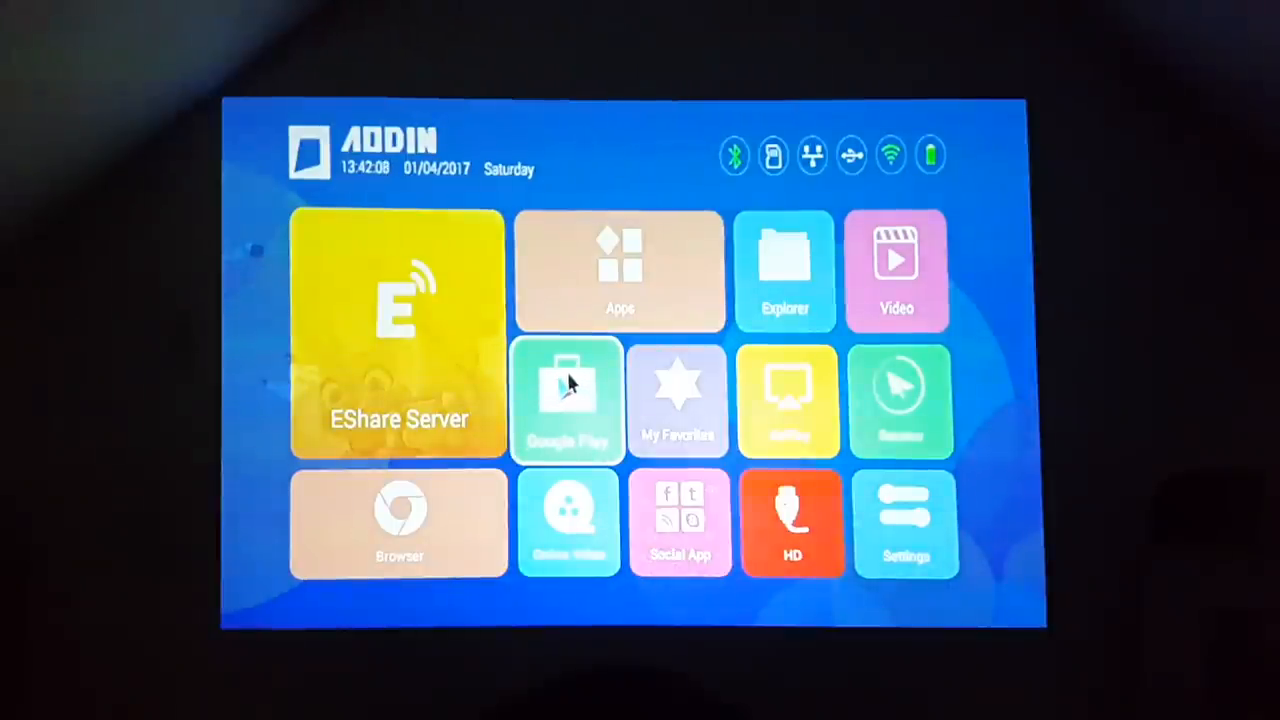
{"action": "left_click", "coordinate": [568, 400]}
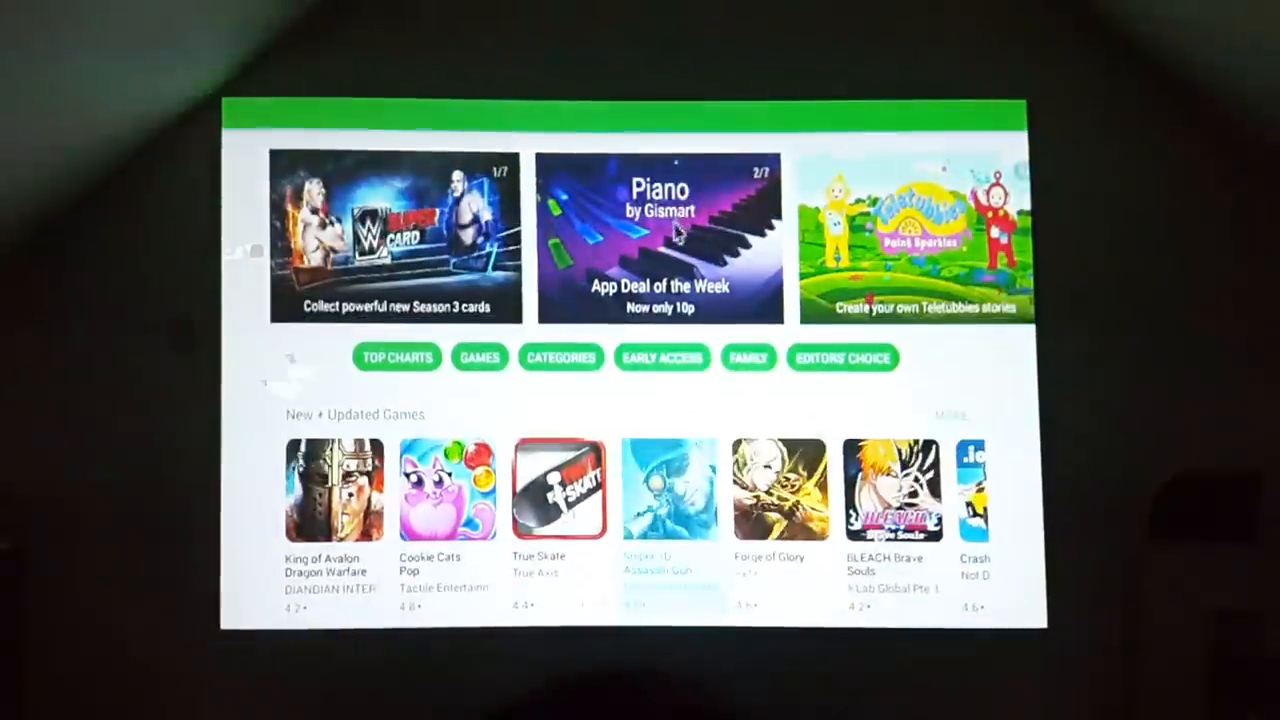
{"action": "scroll", "scroll_direction": "down", "scroll_amount": 3}
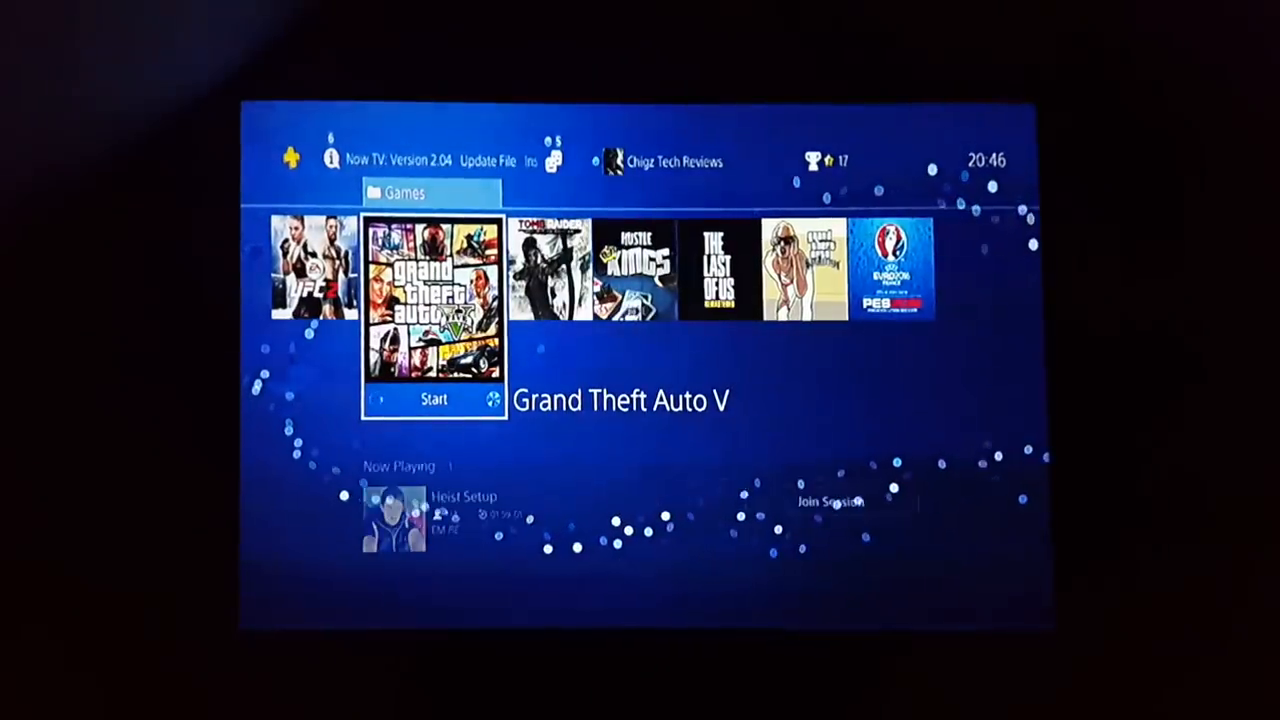
{"action": "left_click", "coordinate": [434, 400]}
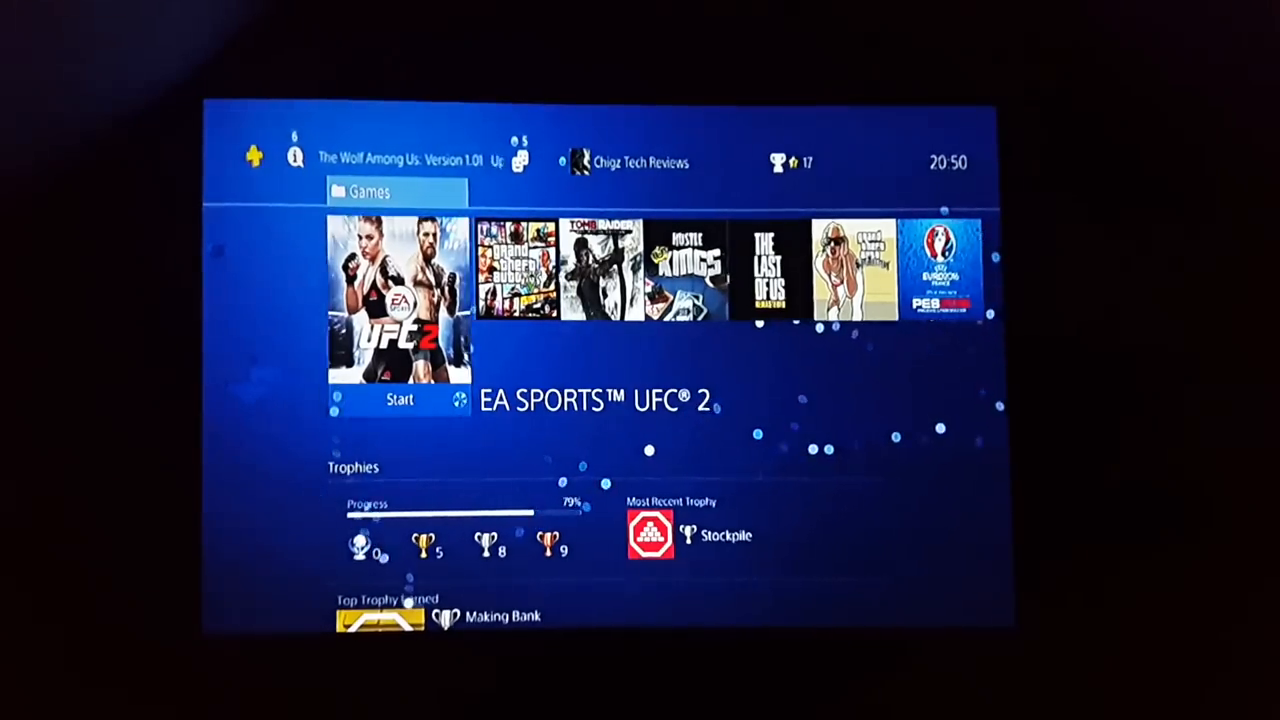
{"action": "left_click", "coordinate": [400, 400]}
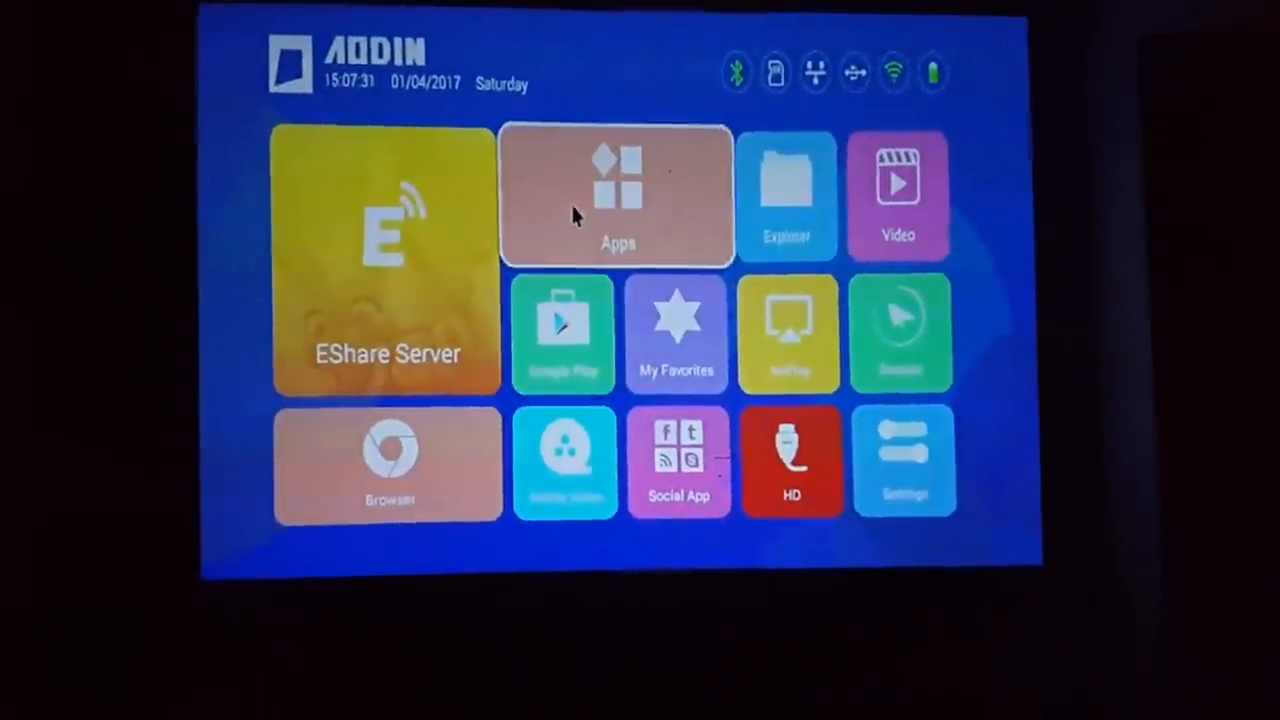
Step: Select the Apps tile to show all installed apps from AirPlay to Sky Go
{"action": "left_click", "coordinate": [616, 196]}
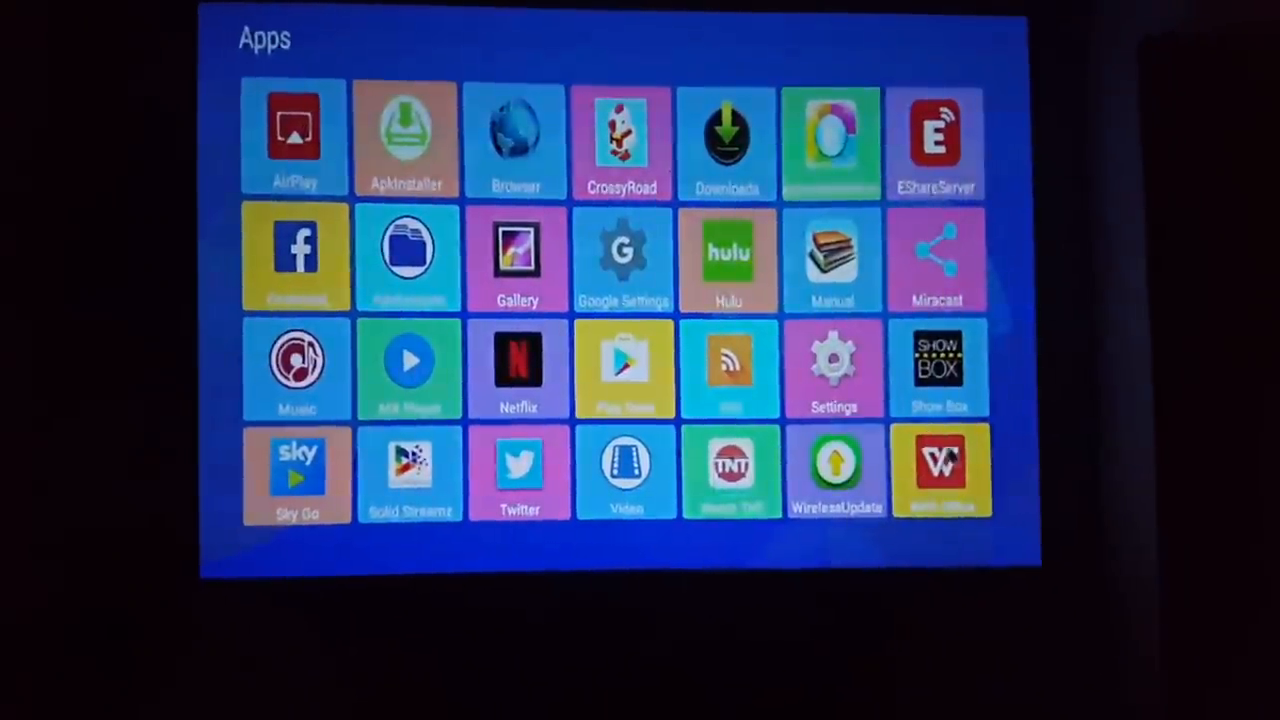